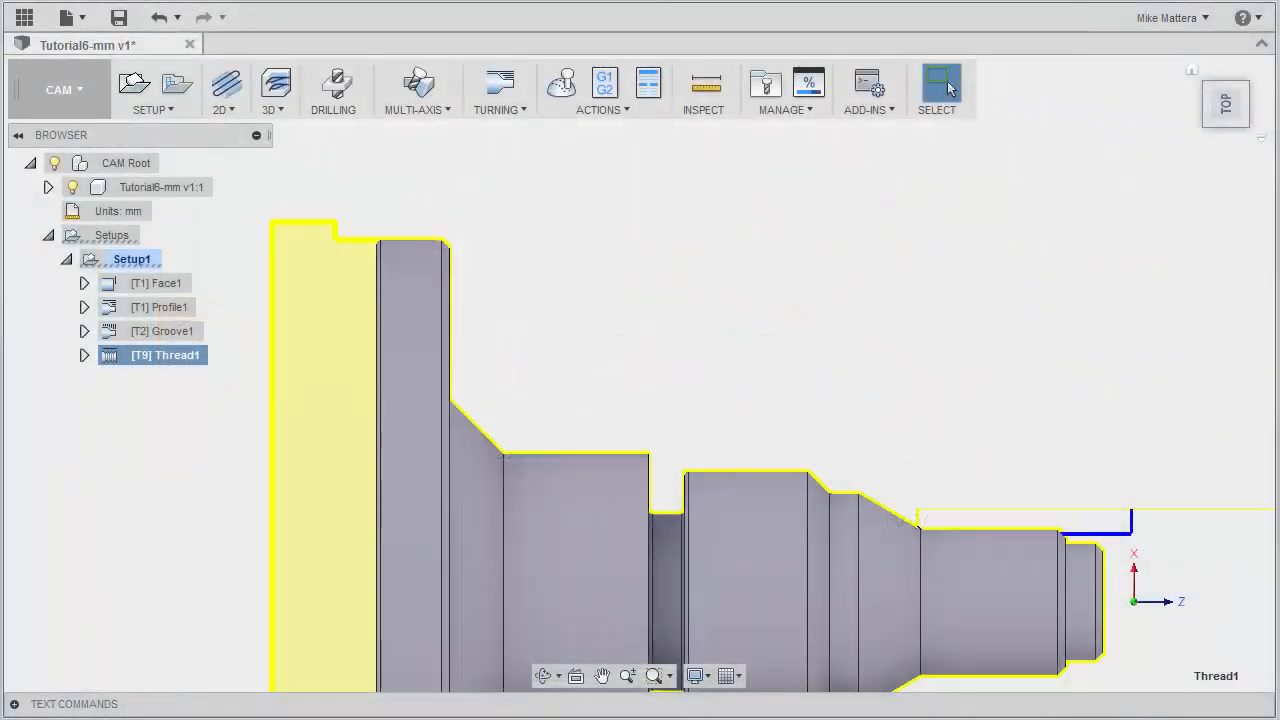
mouse_move(678, 396)
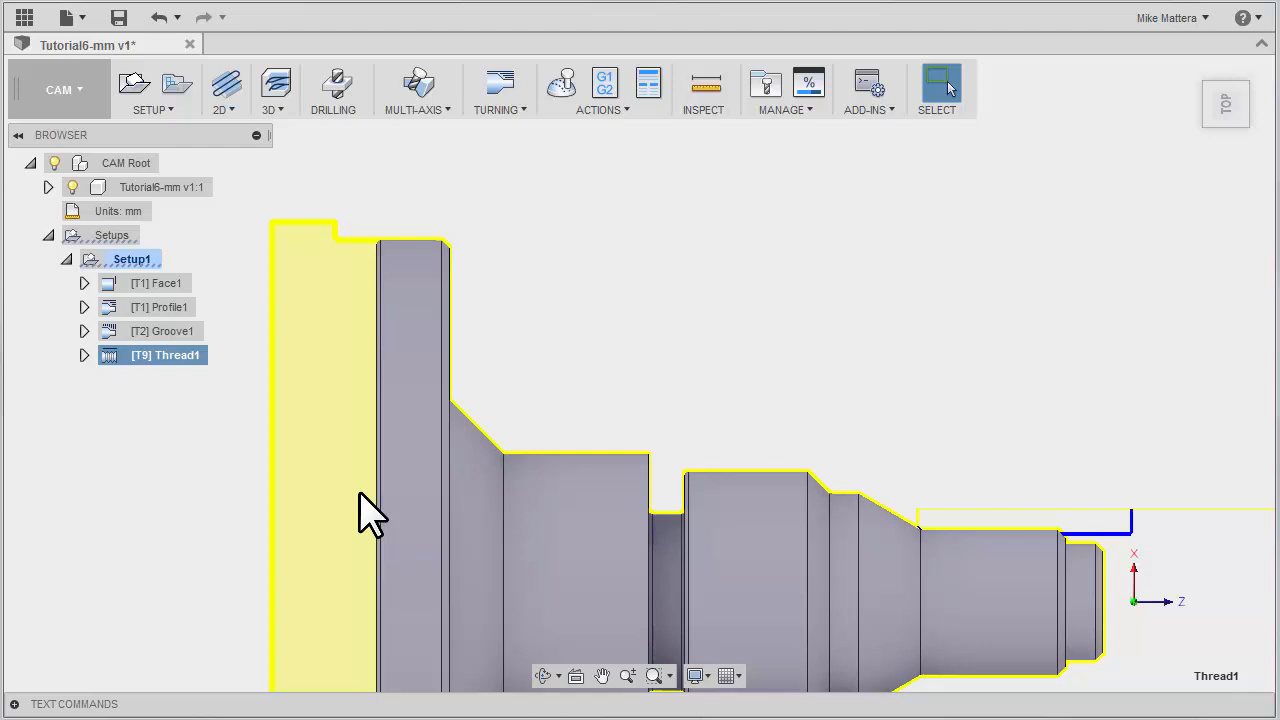
mouse_move(528, 278)
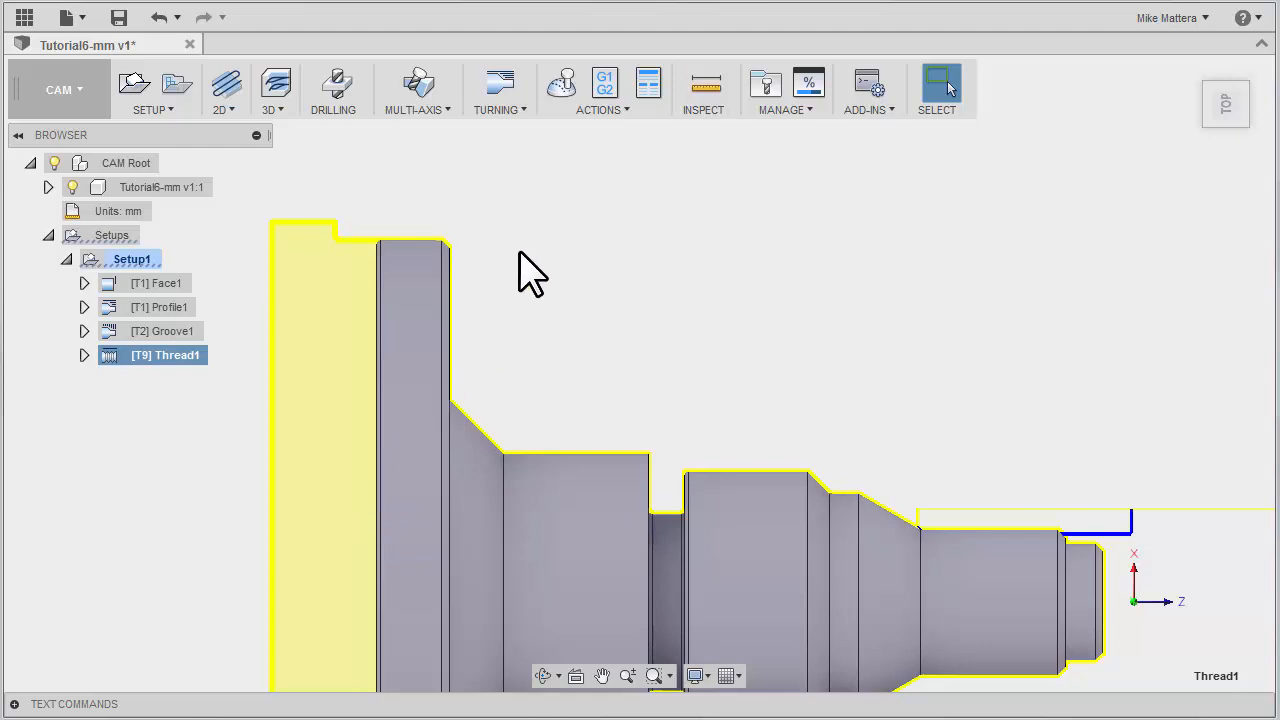
Create a Turning Part (part-off) operation from the Turning dropdown in Setup1
click(500, 90)
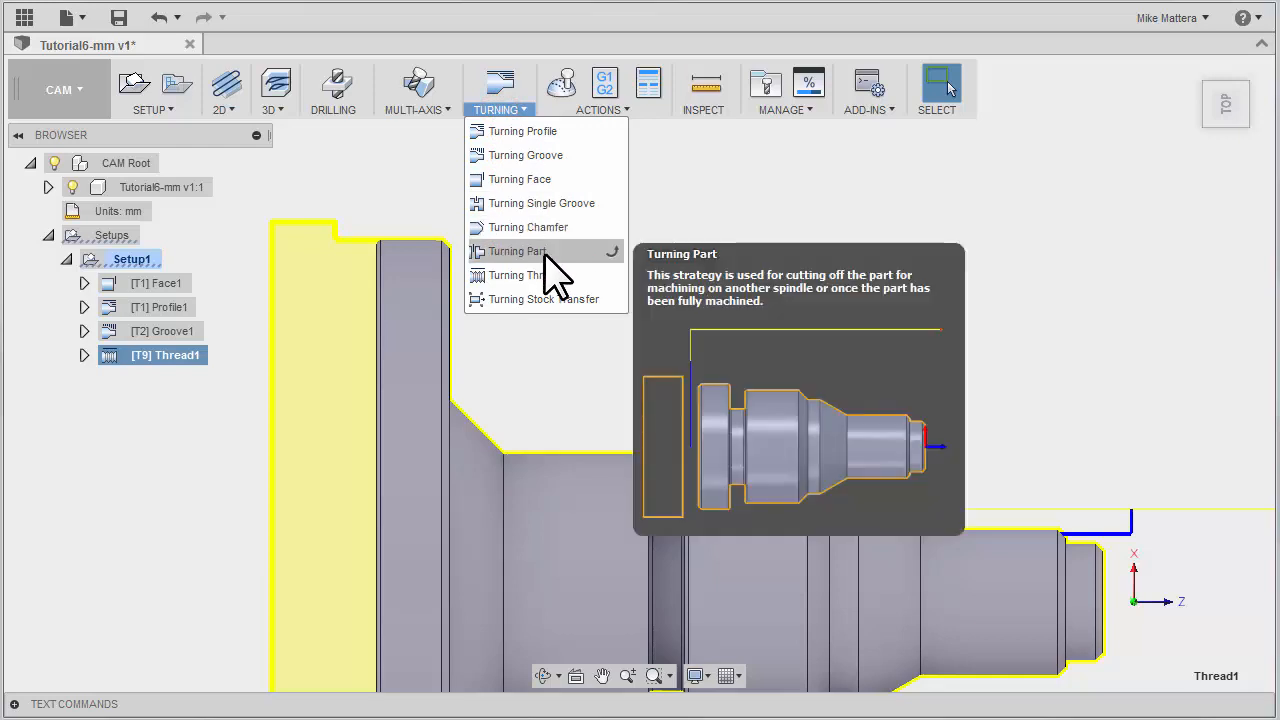
click(518, 251)
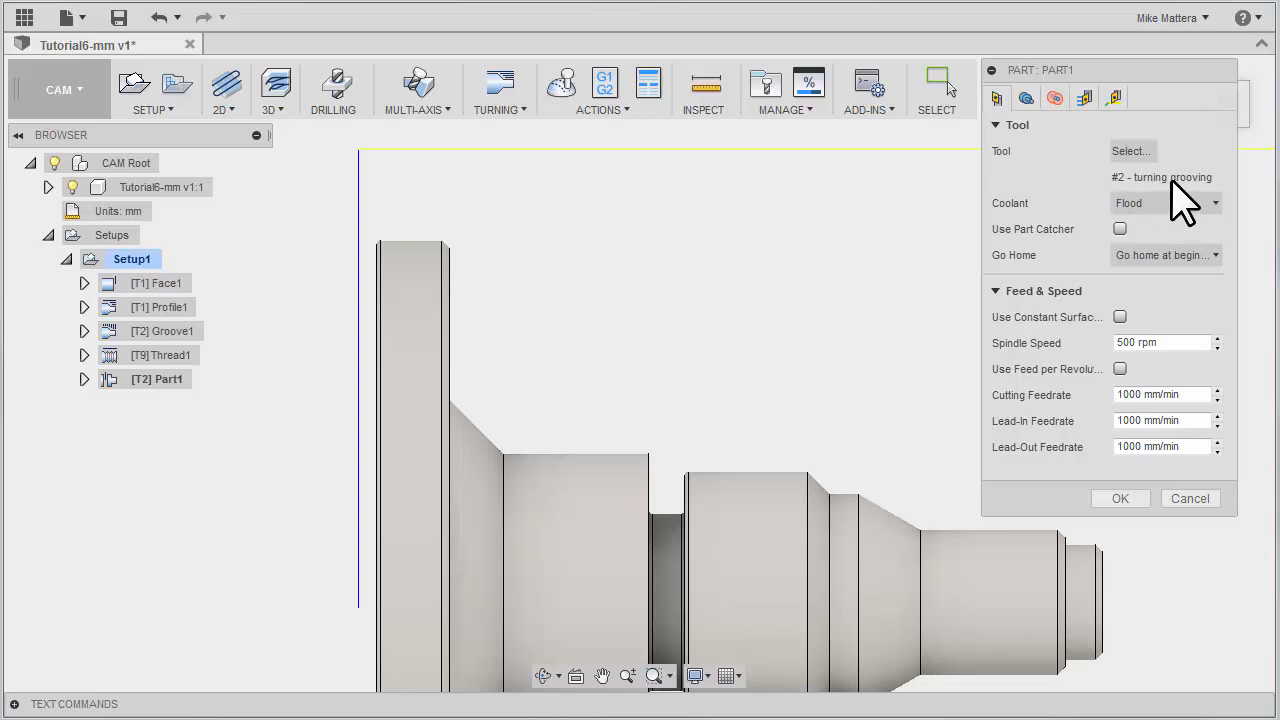
mouse_move(360, 340)
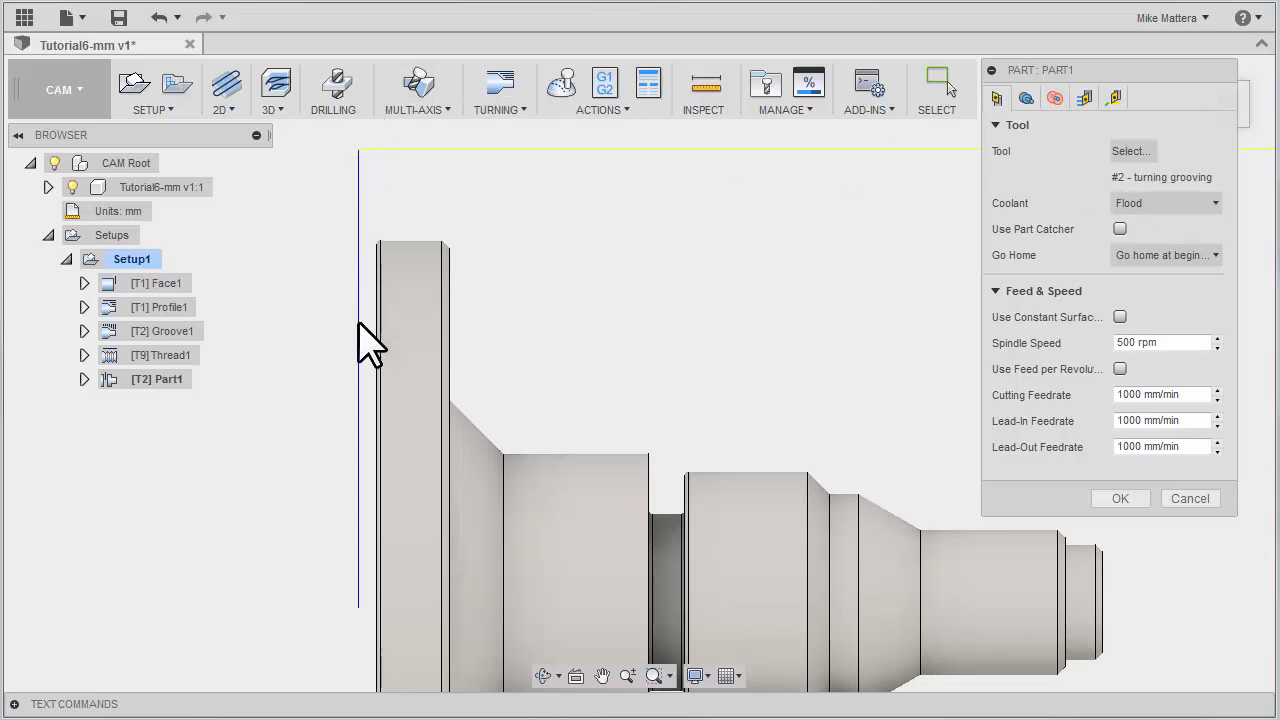
mouse_move(360, 600)
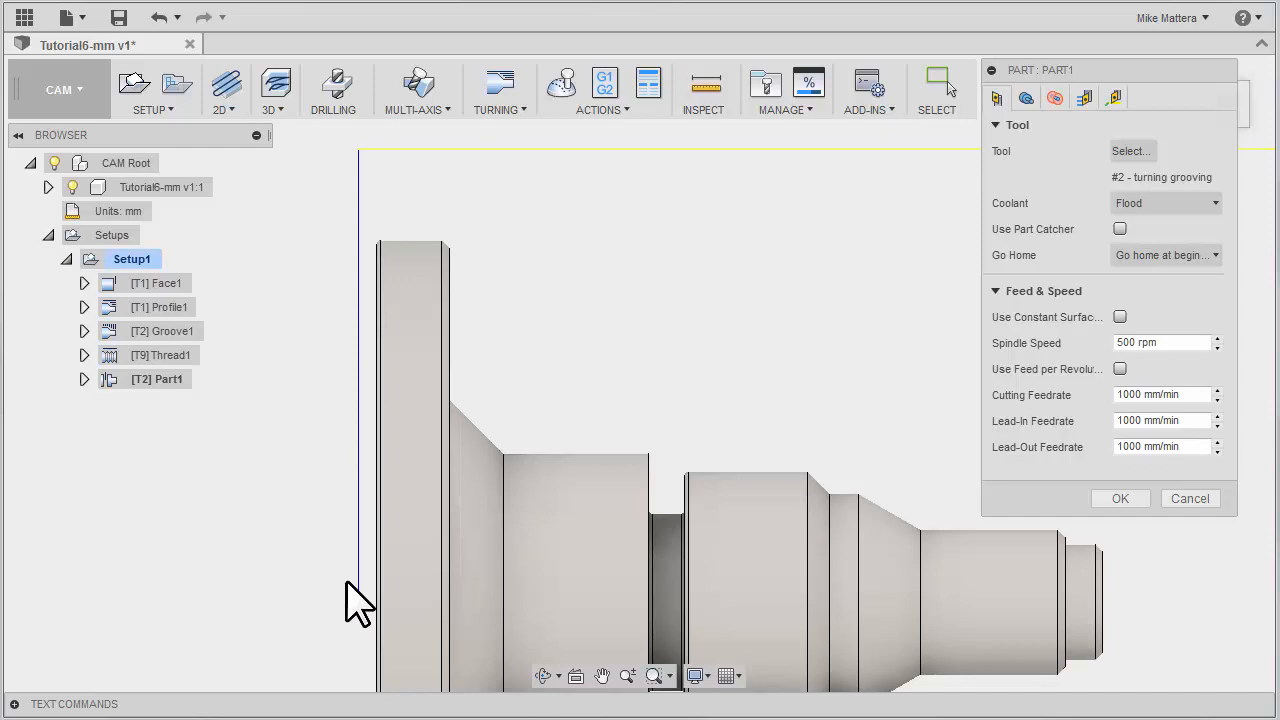
mouse_move(695, 243)
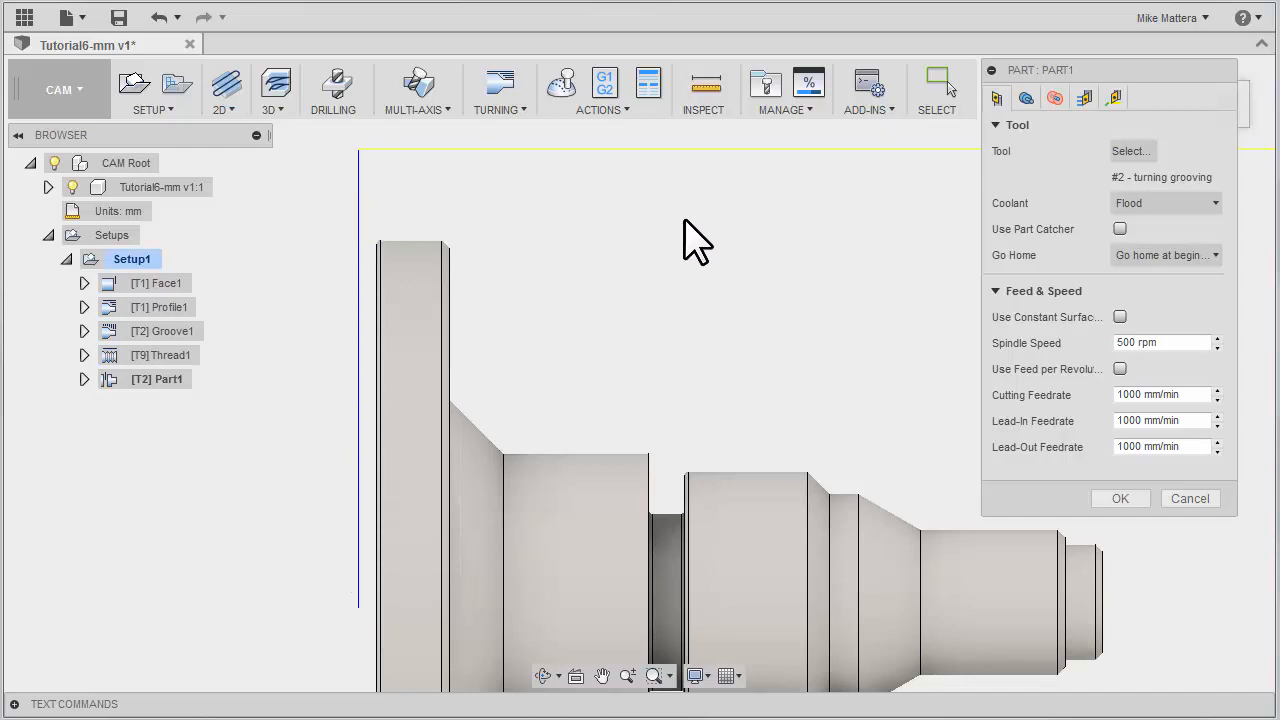
mouse_move(993, 98)
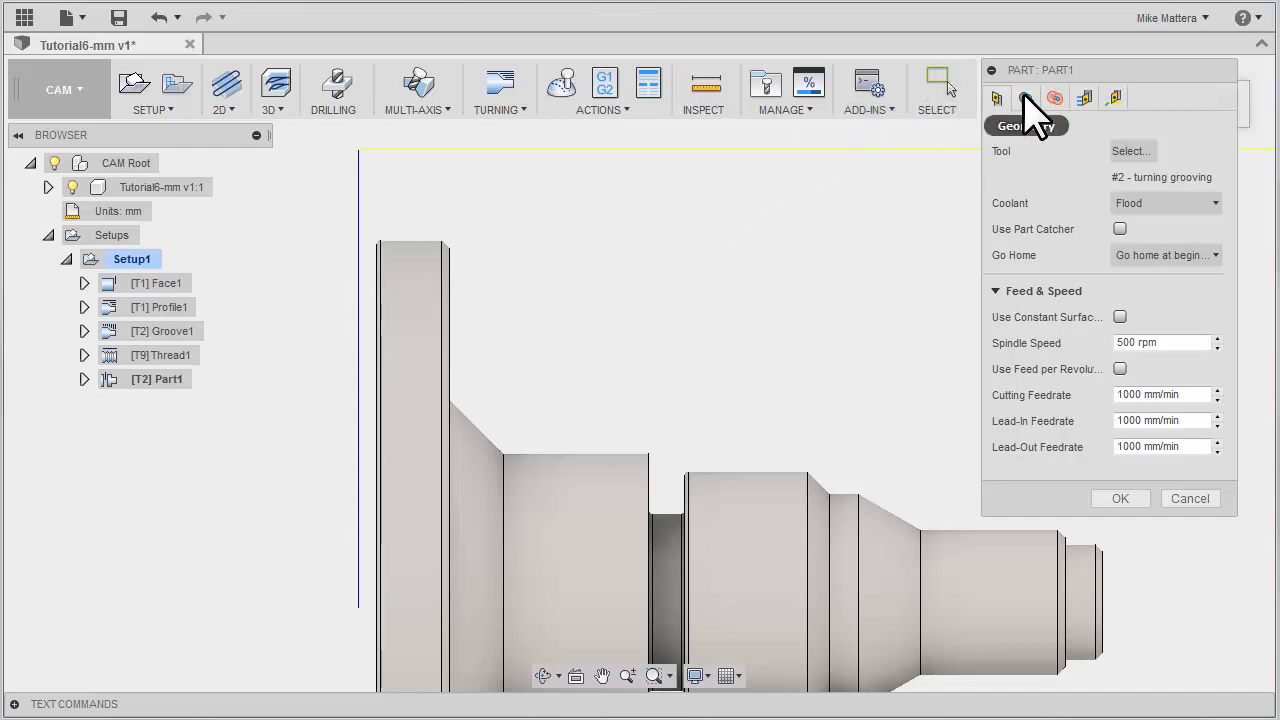
Review the Part1 Geometry and Radii settings (10 mm clearance), then show Passes
click(1055, 98)
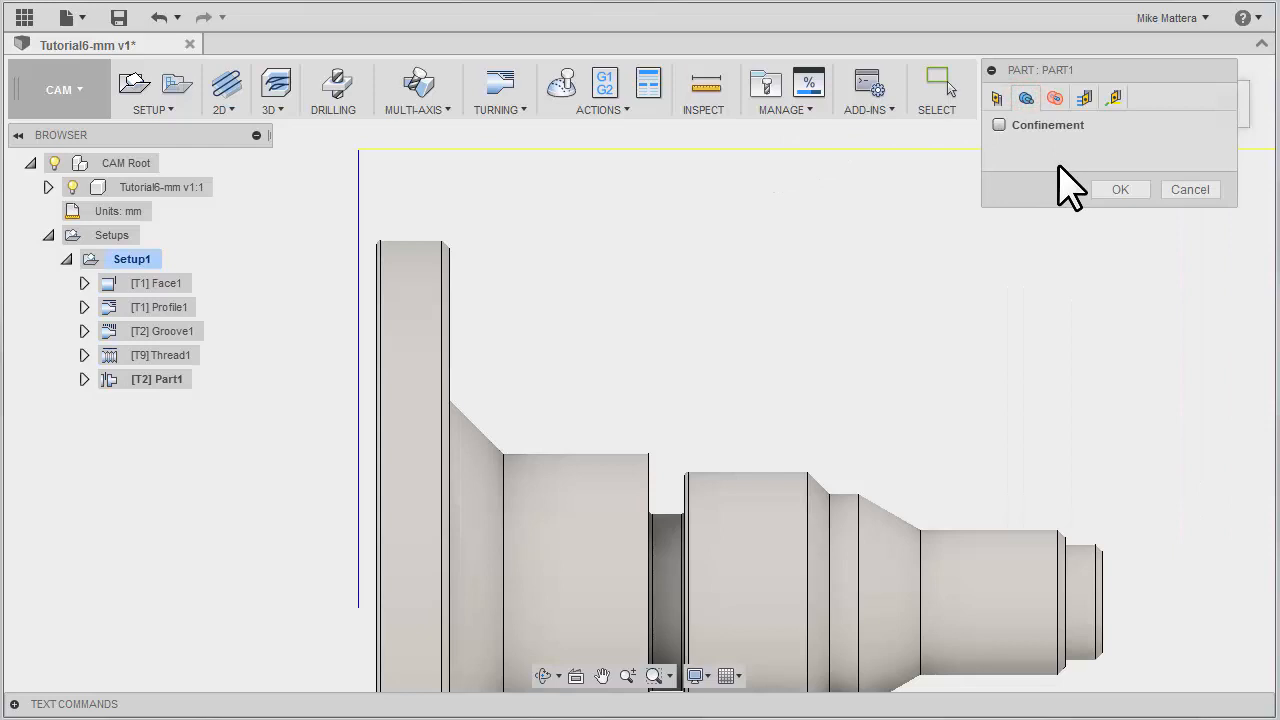
click(1053, 97)
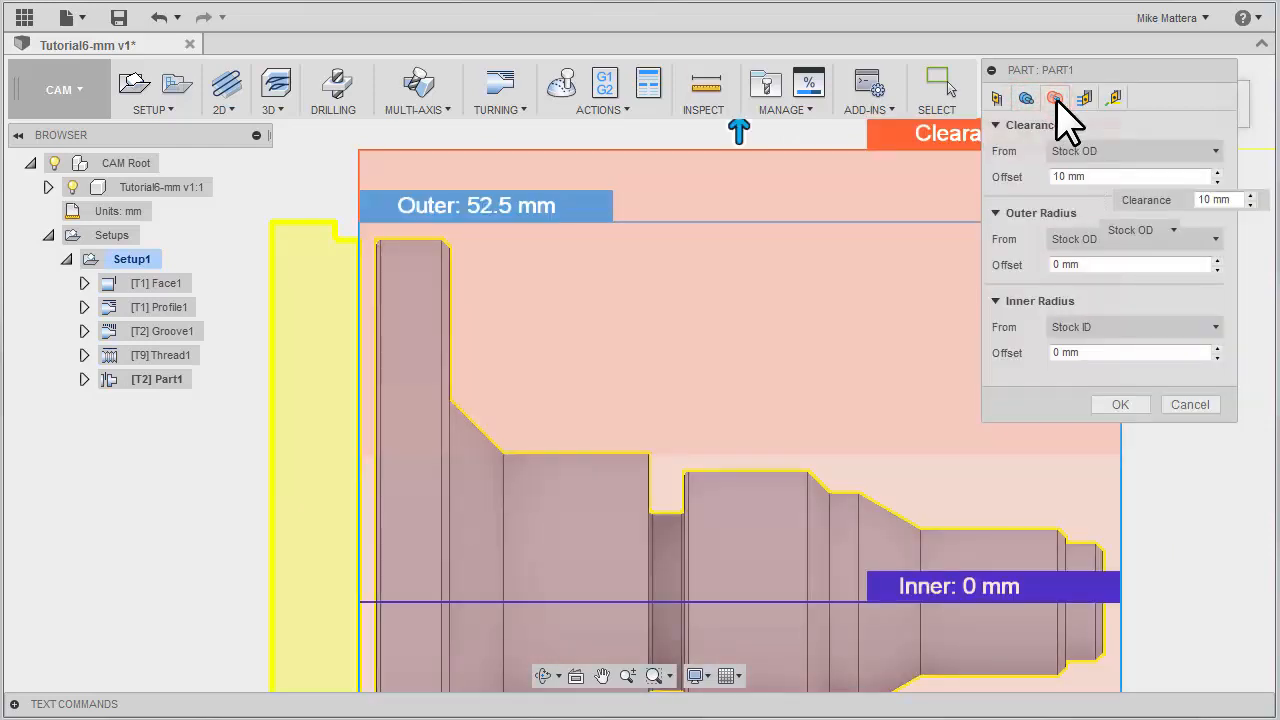
mouse_move(1085, 97)
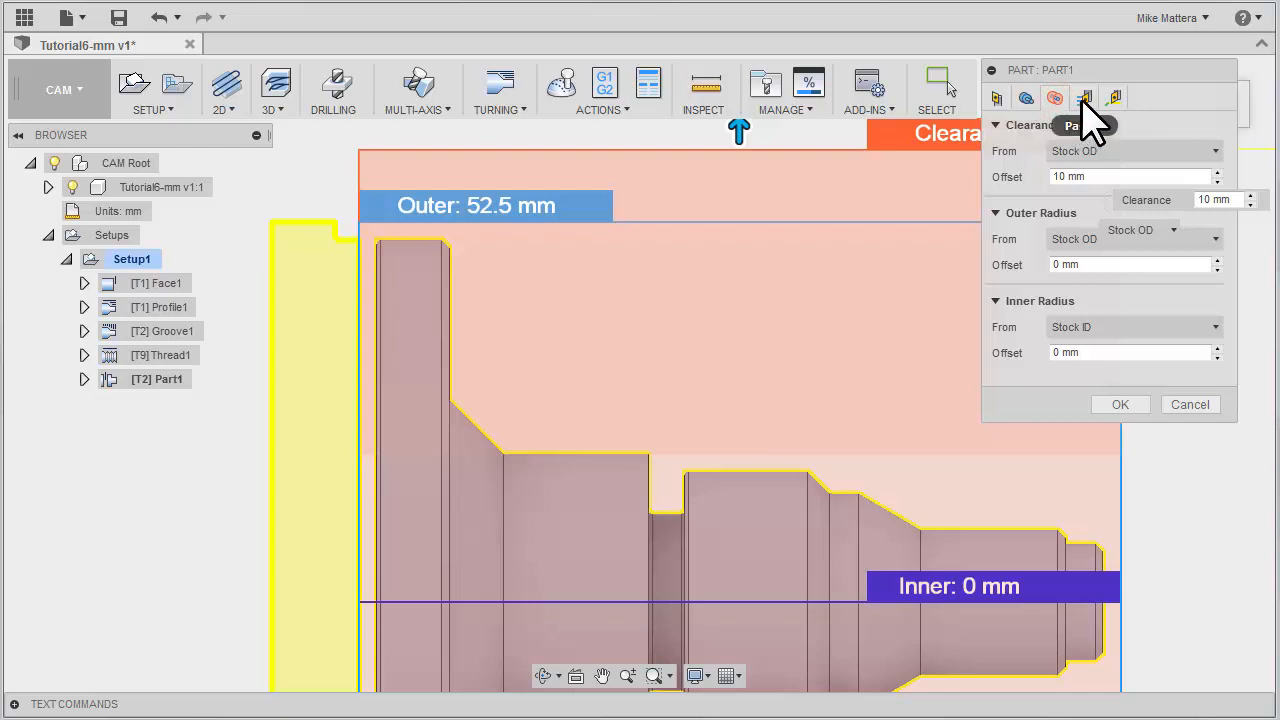
click(1085, 97)
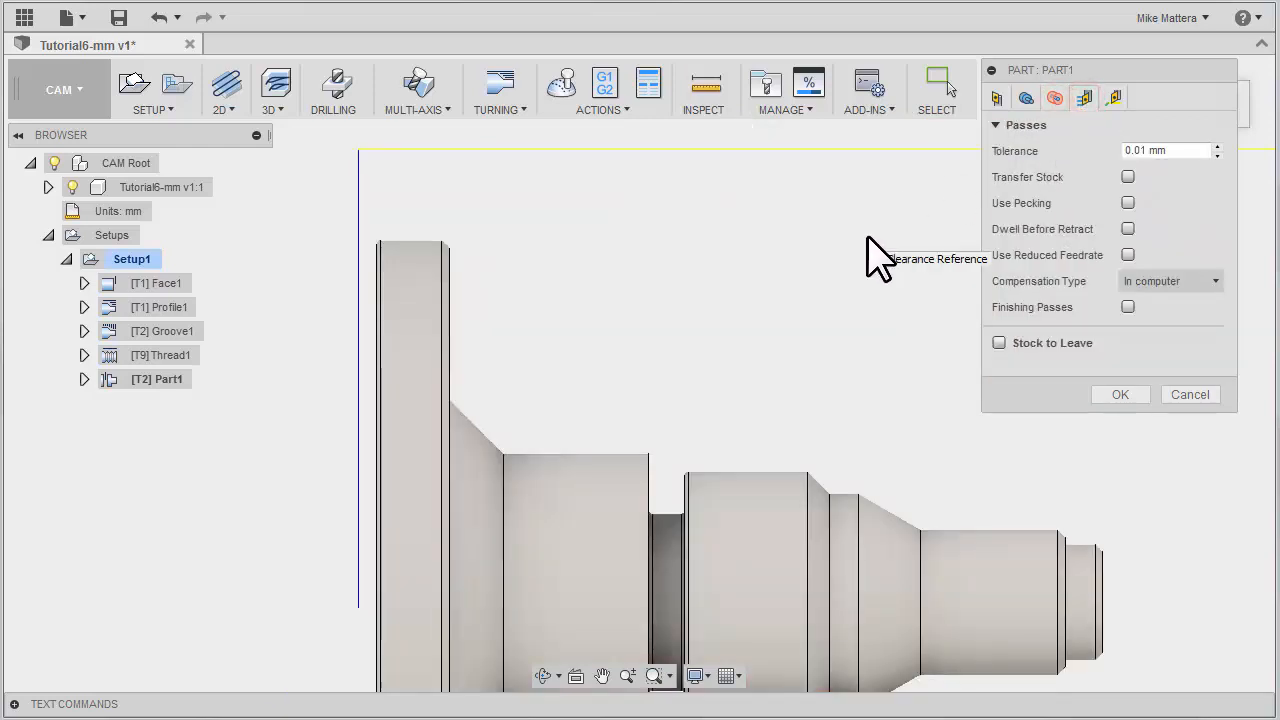
mouse_move(790, 305)
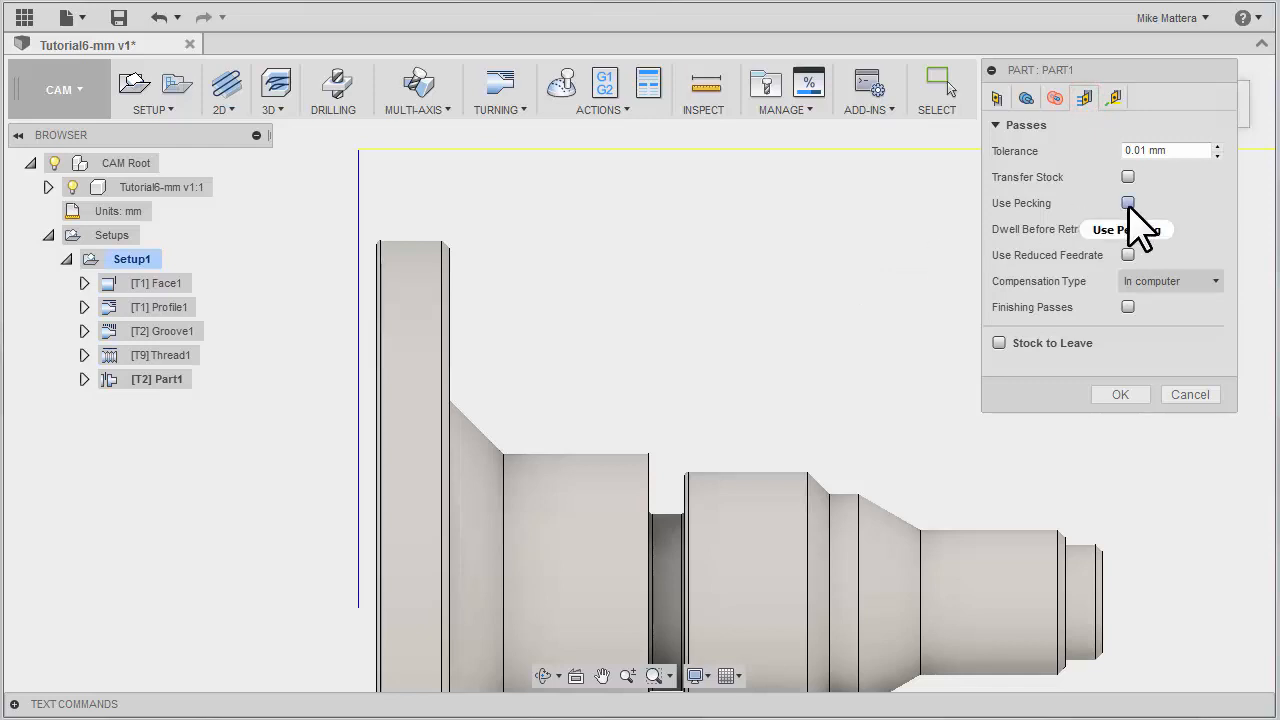
mouse_move(1128, 203)
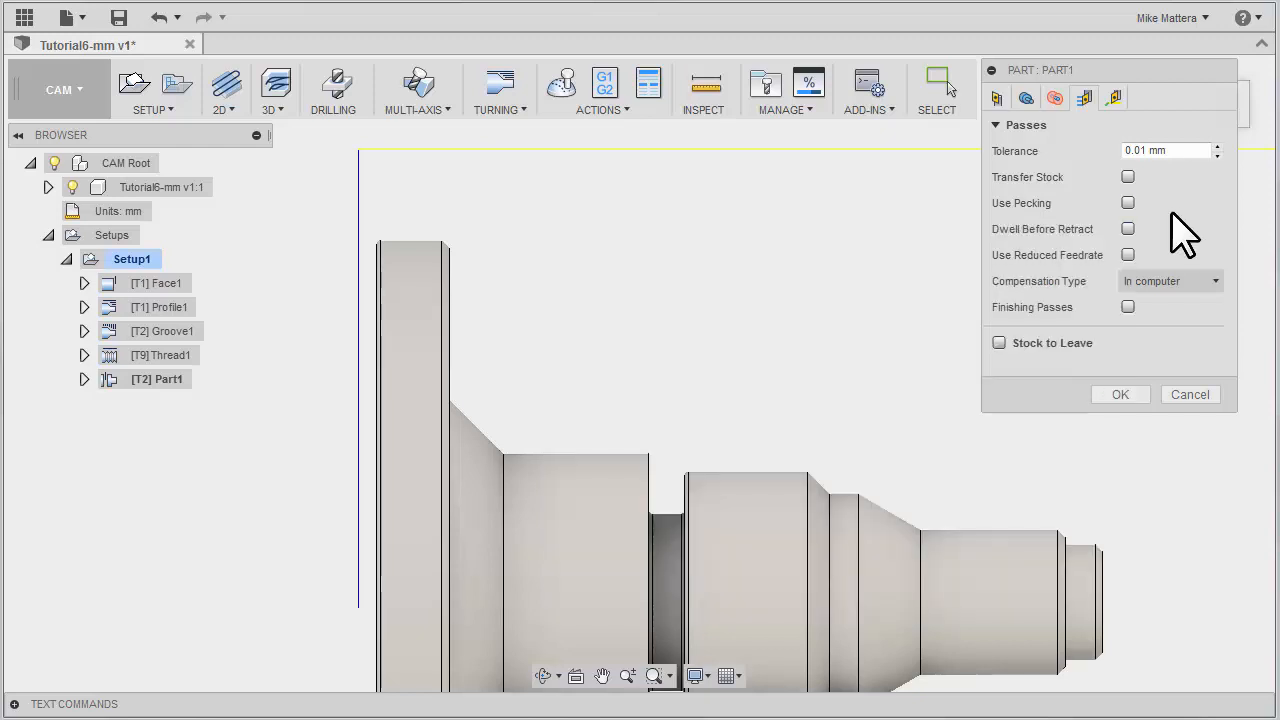
mouse_move(1128, 228)
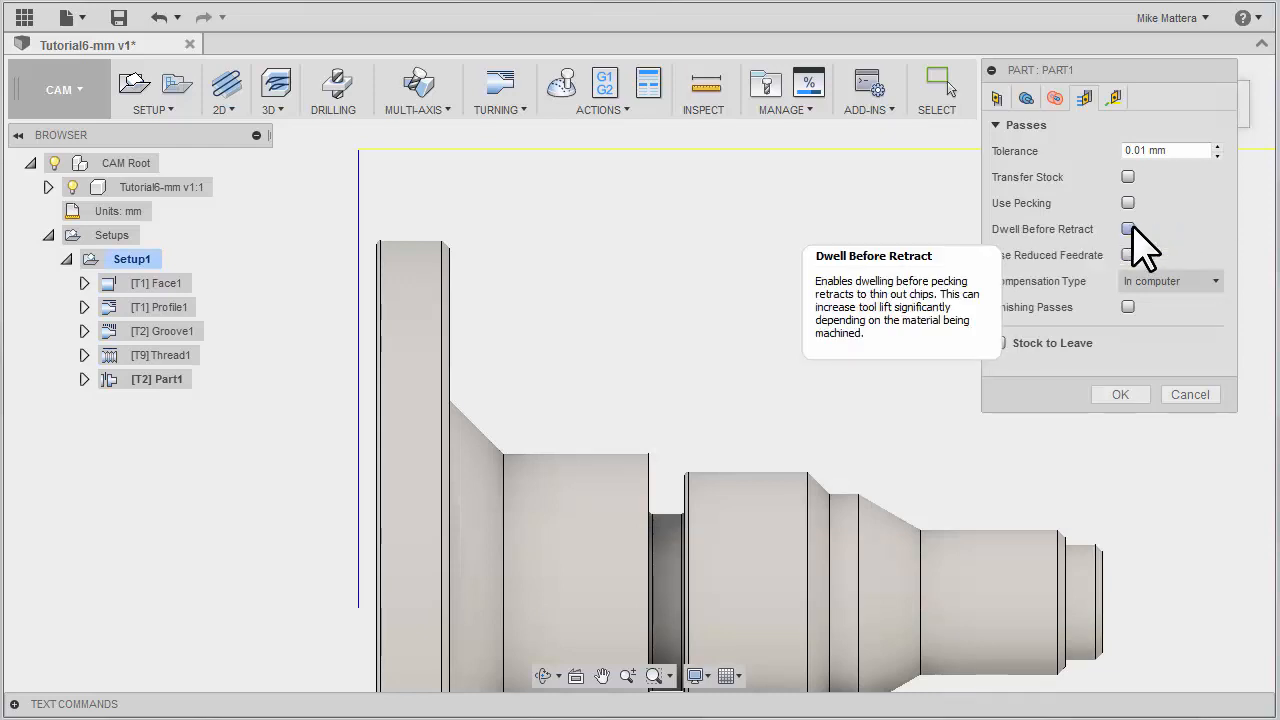
mouse_move(1178, 245)
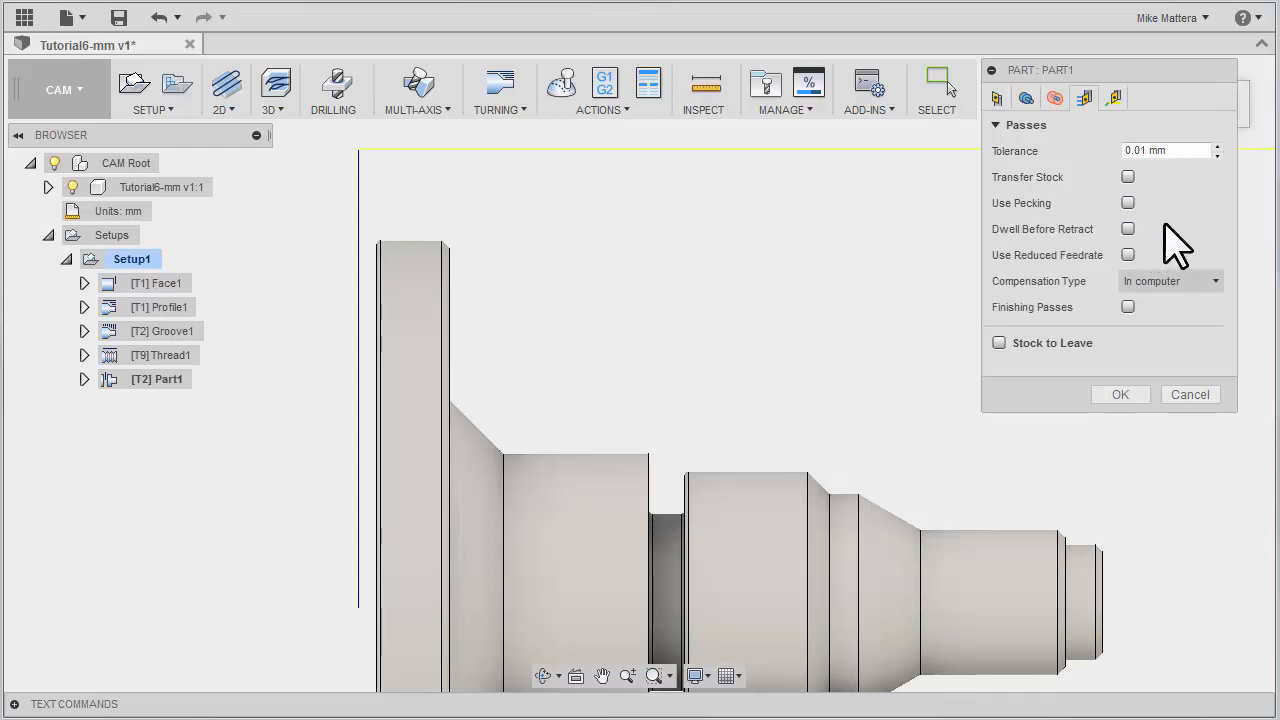
mouse_move(1268, 205)
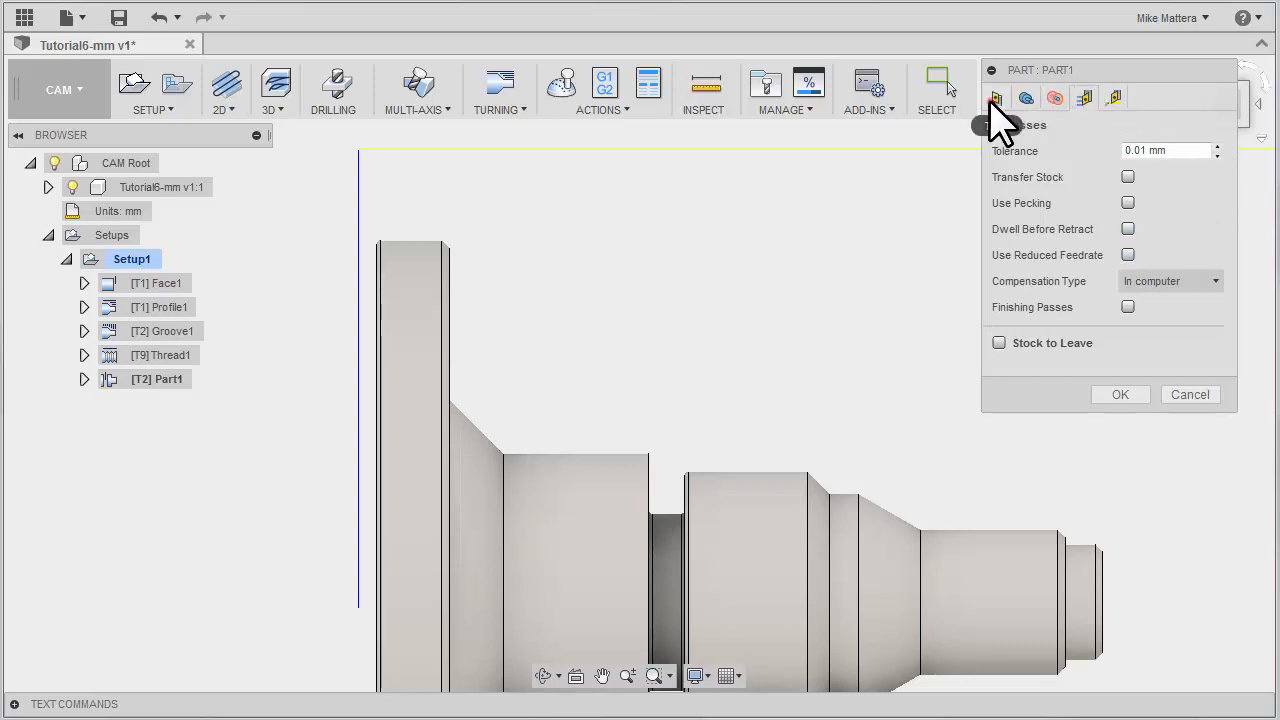
Review the grooving tool's flood coolant, 500 rpm spindle speed and 1000 mm/min feedrates
click(996, 97)
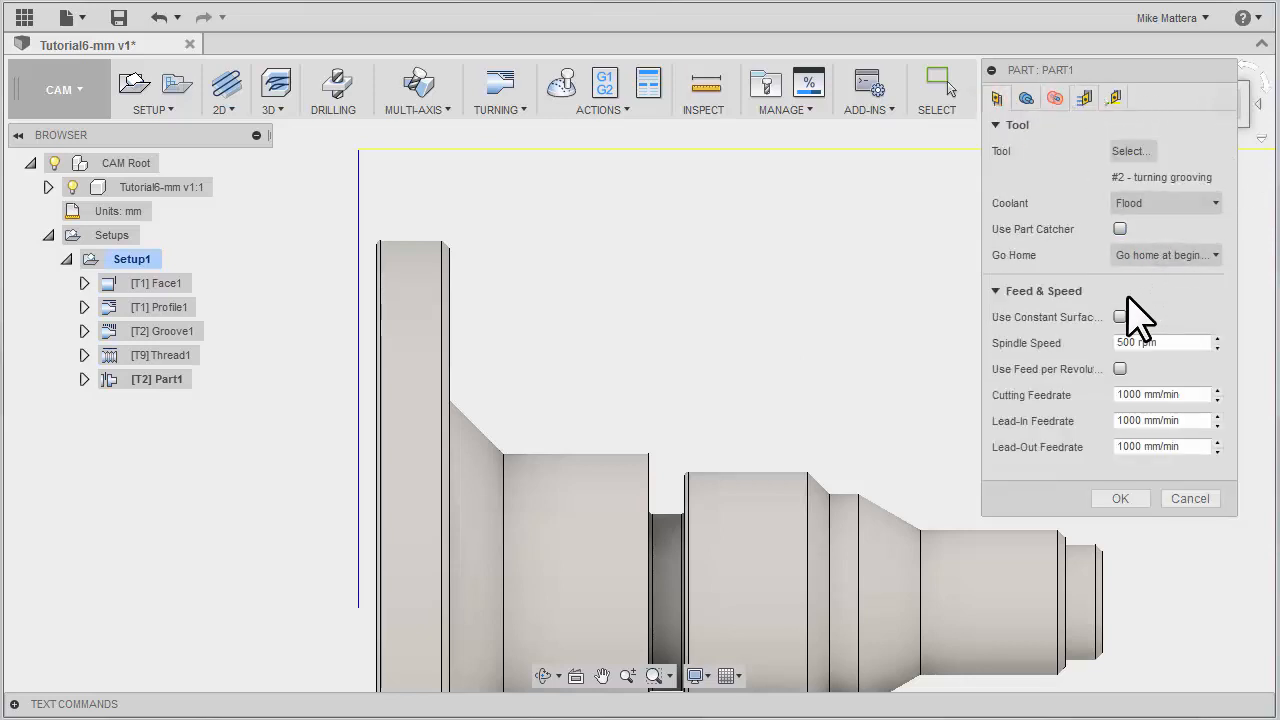
mouse_move(1040, 255)
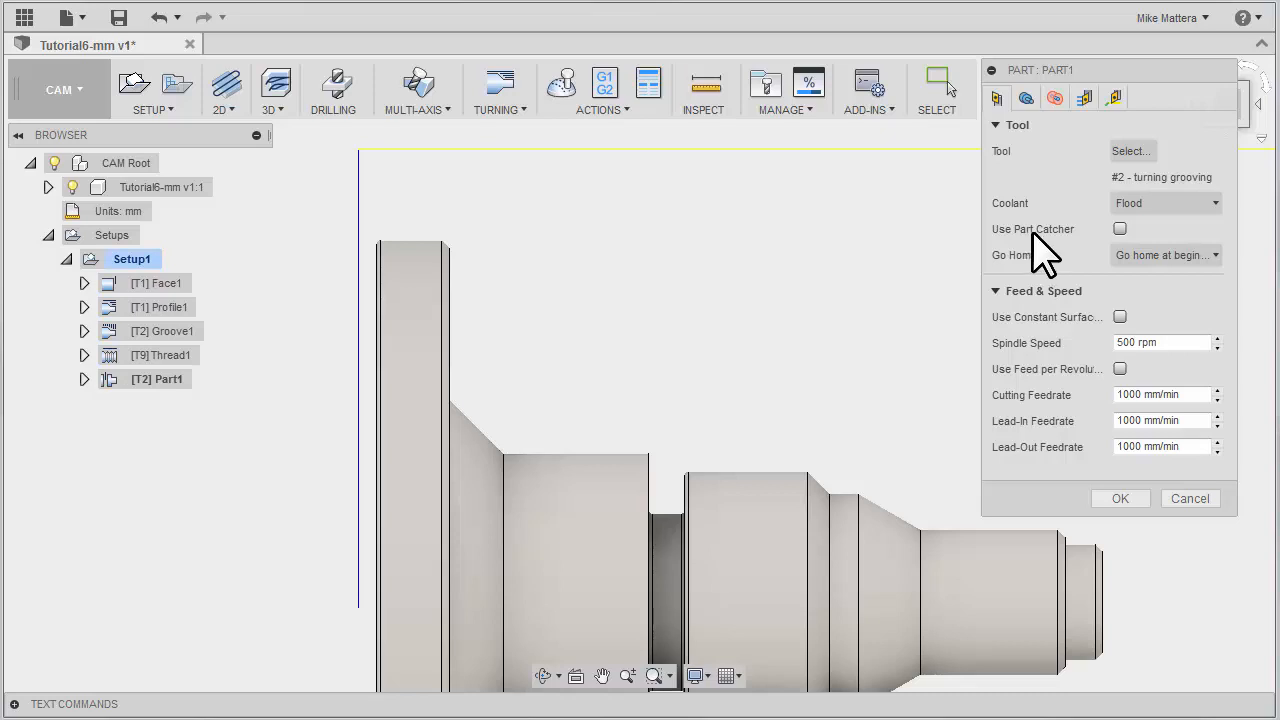
mouse_move(1120, 229)
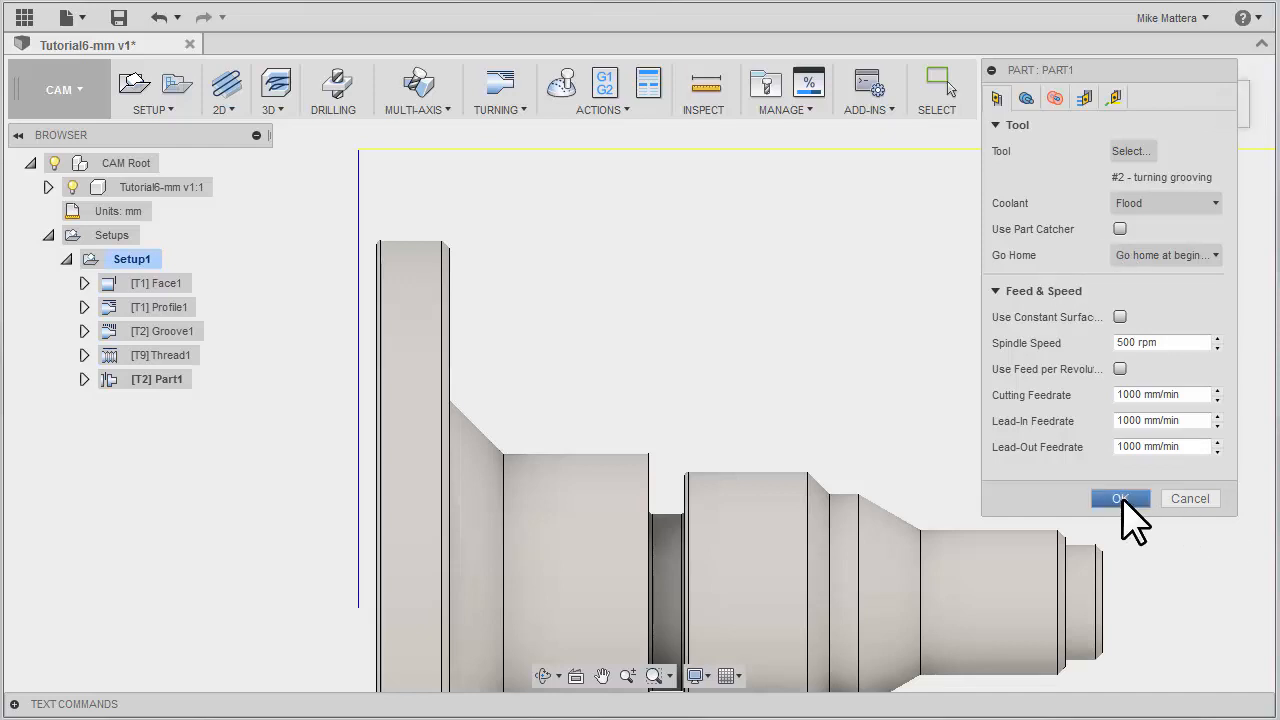
Confirm the Part dialog to generate the [T2] Part1 toolpath
click(1120, 498)
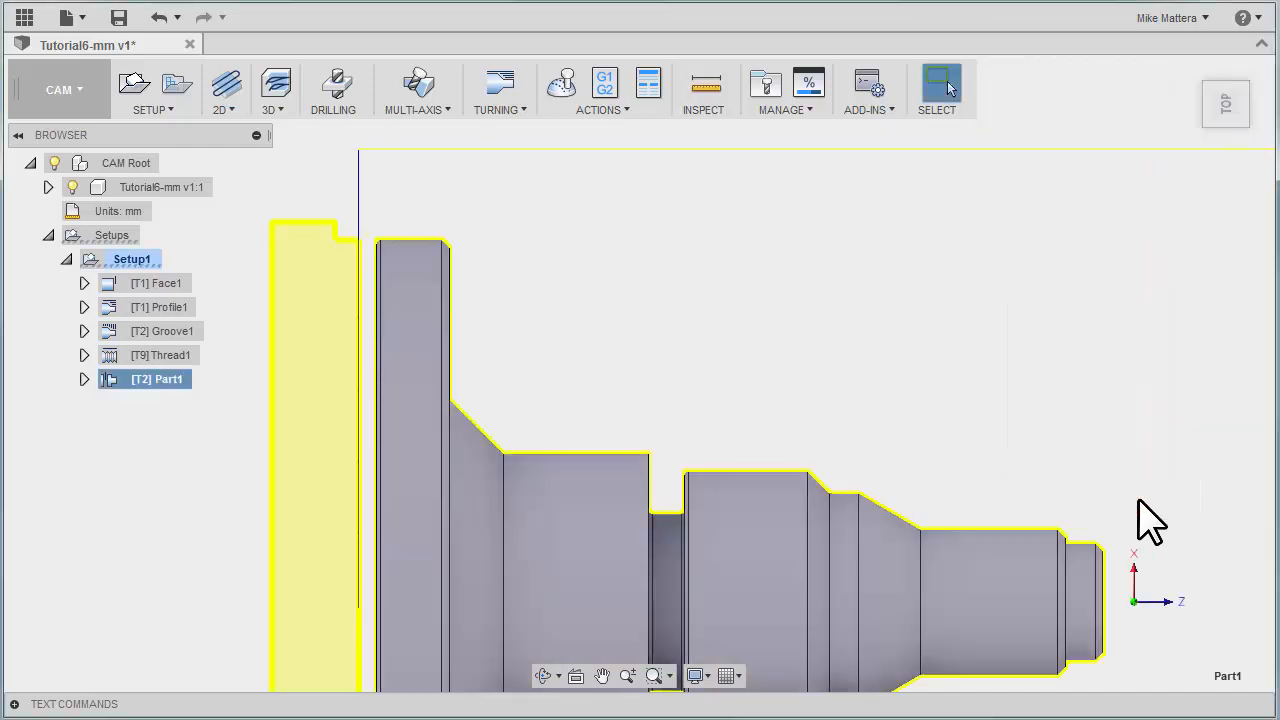
mouse_move(370, 360)
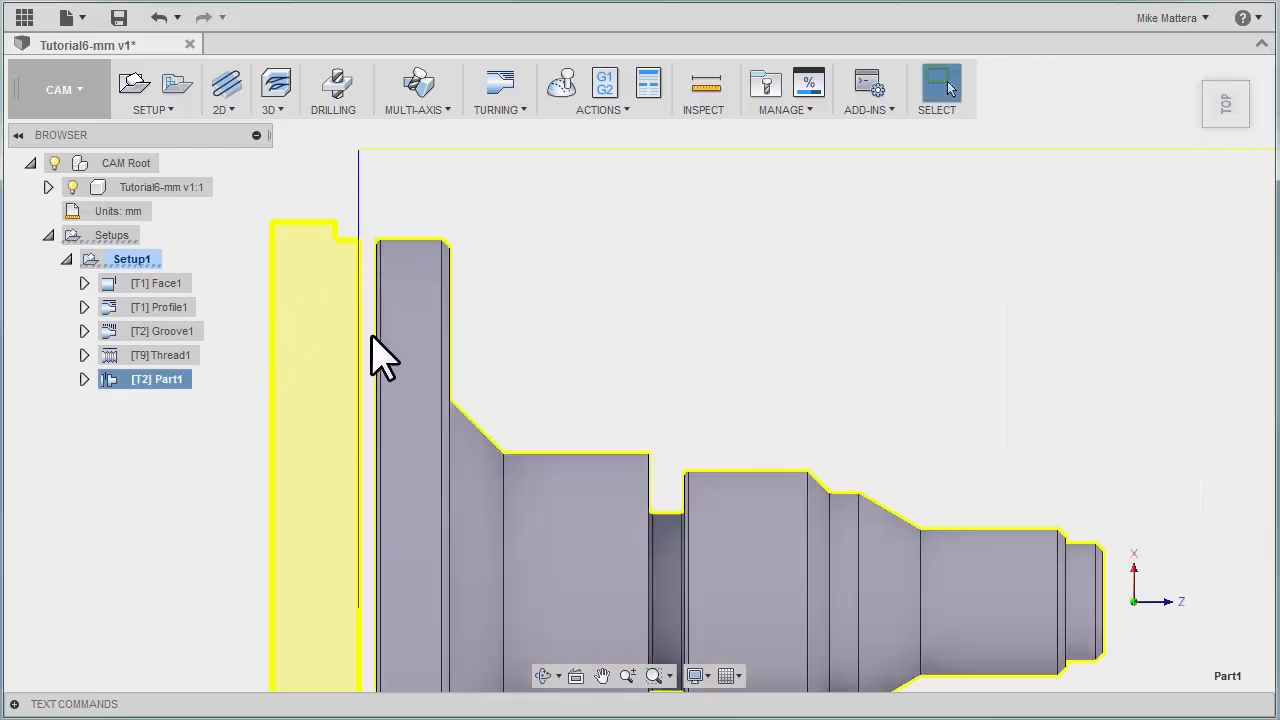
mouse_move(790, 305)
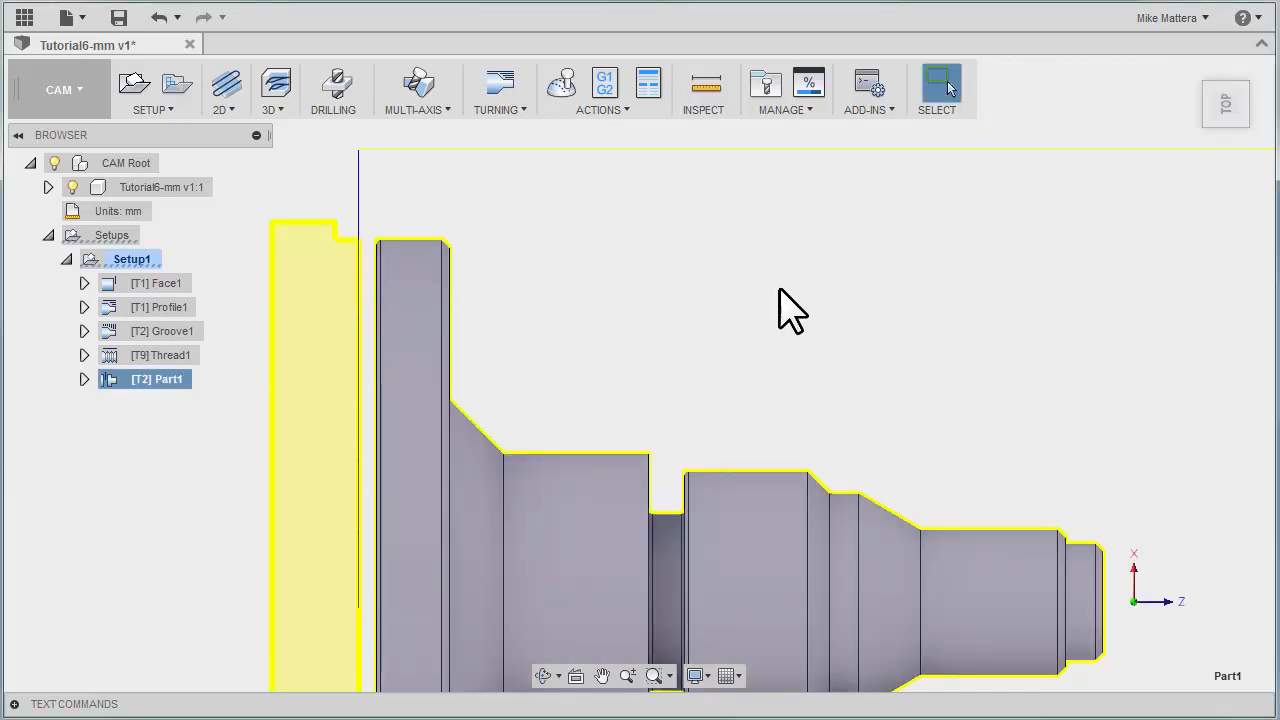